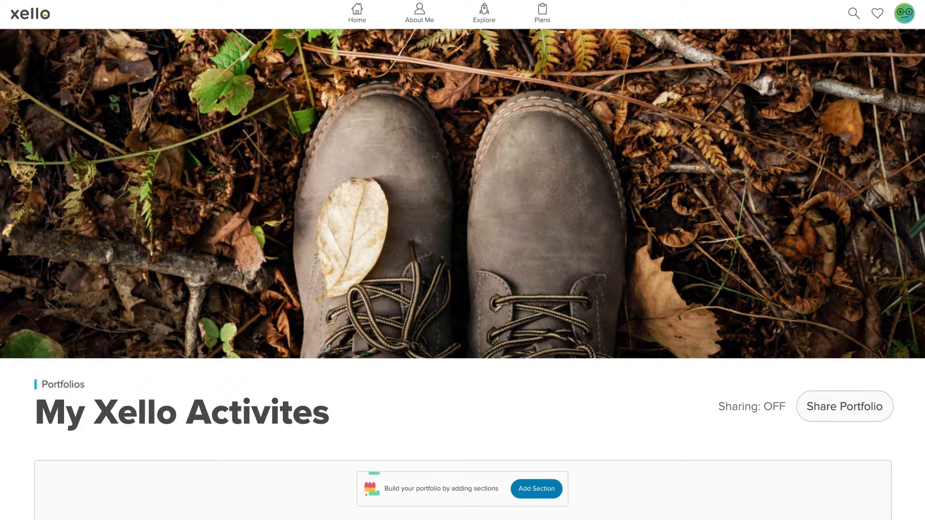
Add a 'My Xello Assessments' section from Xello Activities containing the Personality Style activity
click(536, 488)
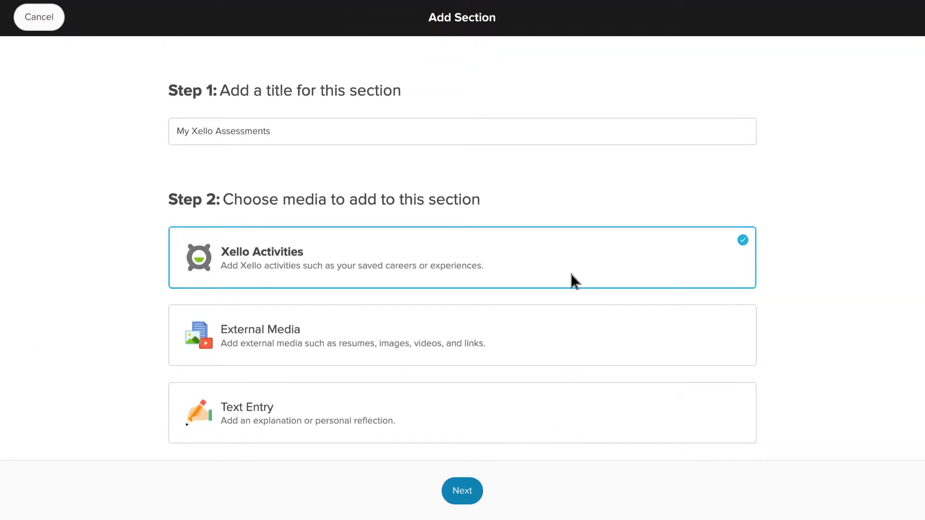
click(461, 491)
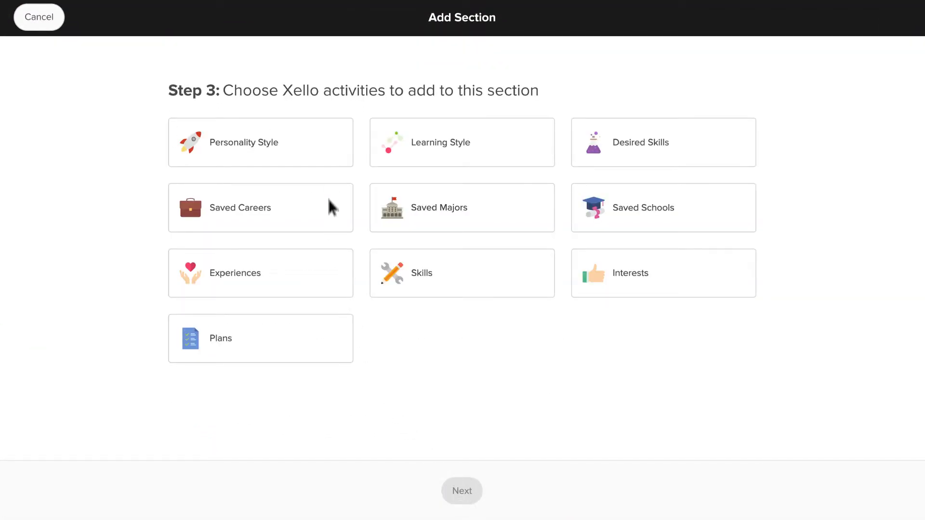
click(259, 142)
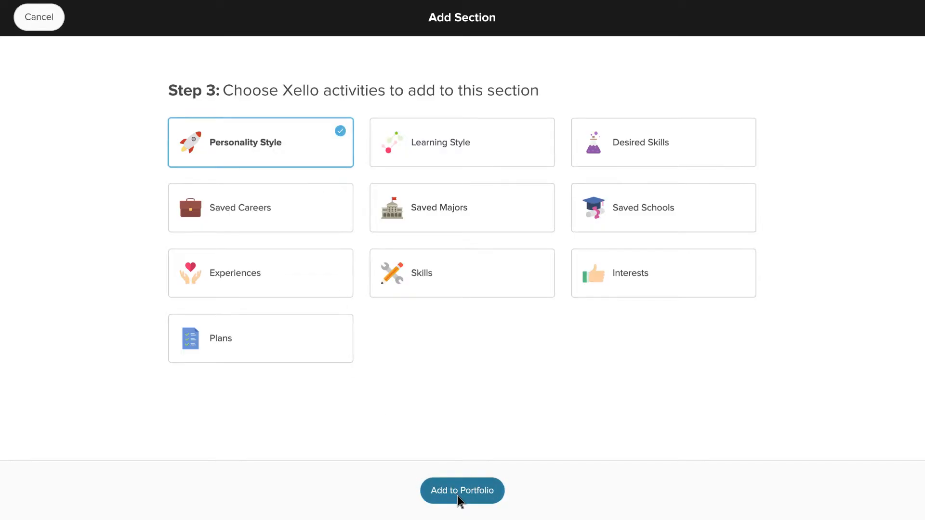
click(461, 491)
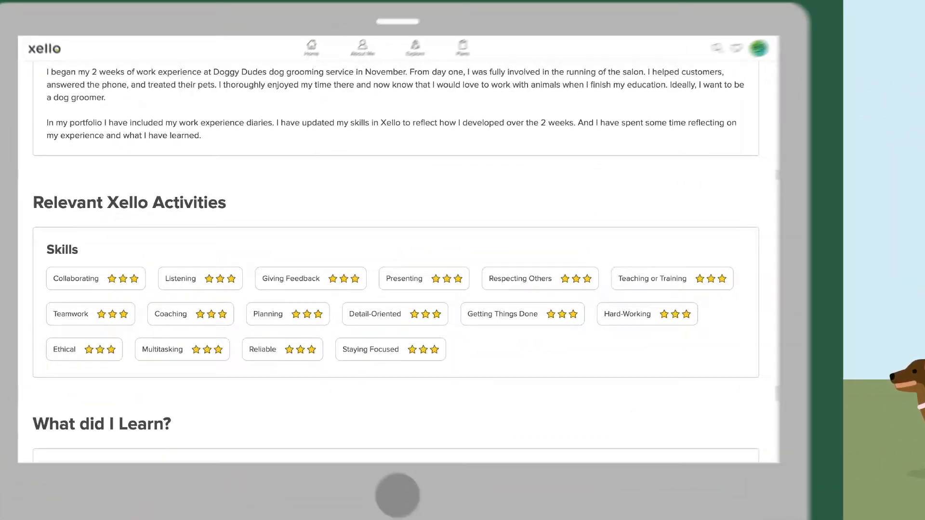
Scroll down through the My Career Learning portfolio's career goal and civil-engineering aspiration text
scroll(down, 3)
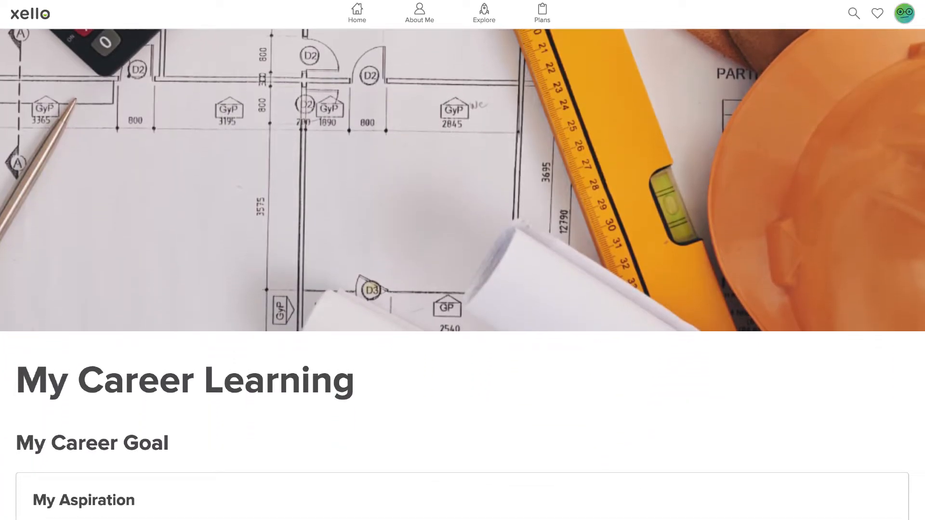
scroll(down, 3)
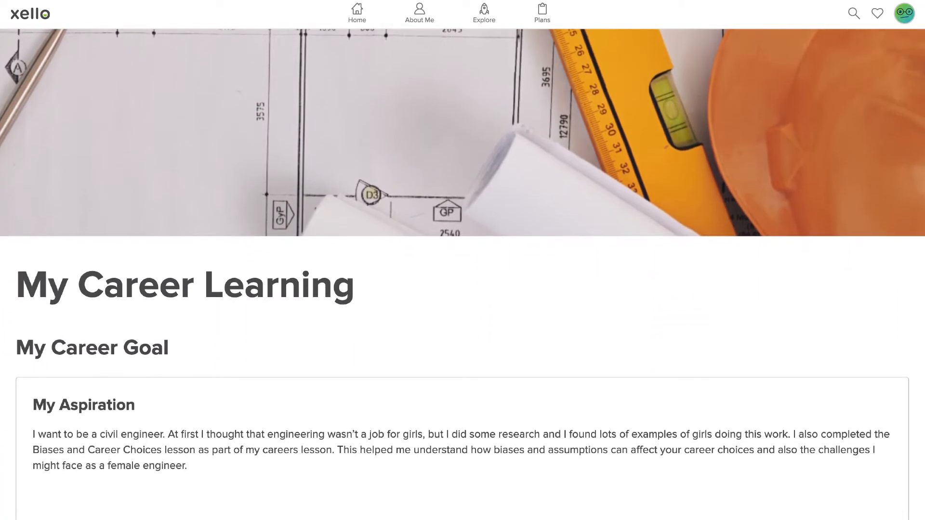
scroll(down, 3)
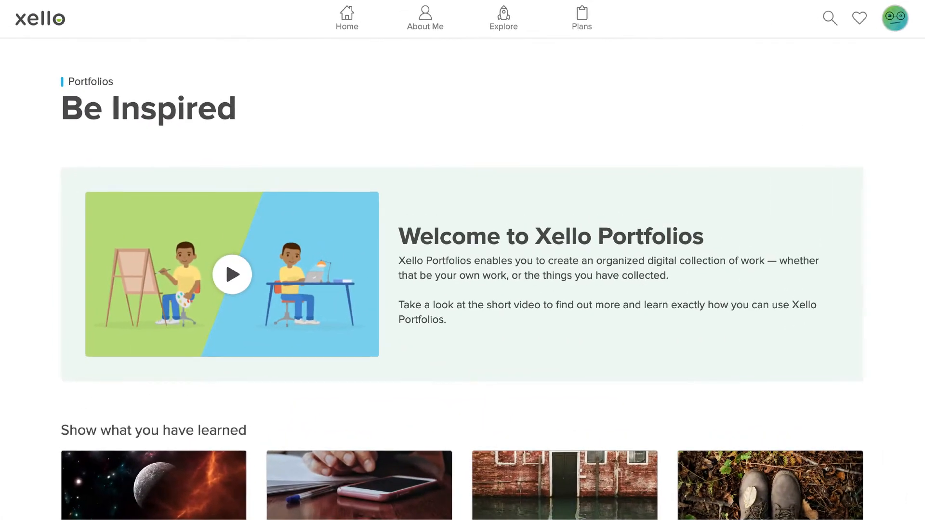
scroll(down, 3)
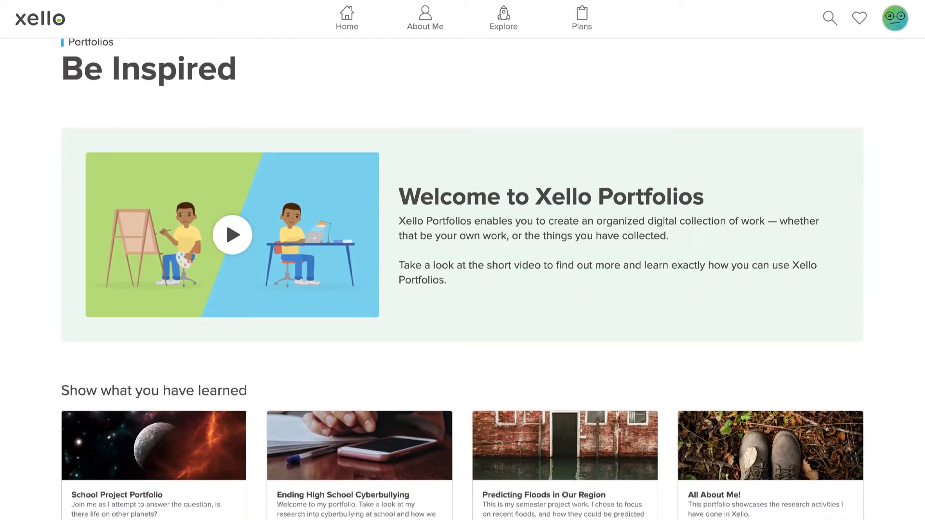
scroll(down, 3)
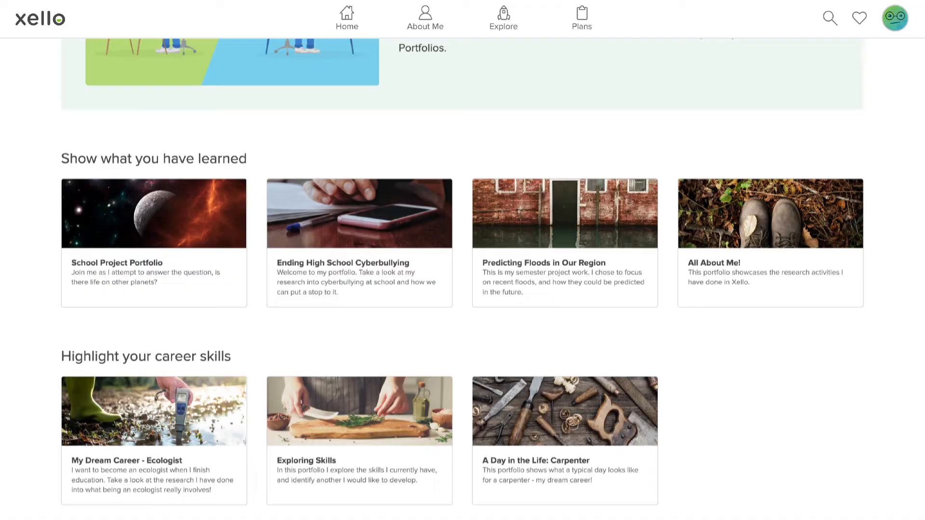
scroll(down, 3)
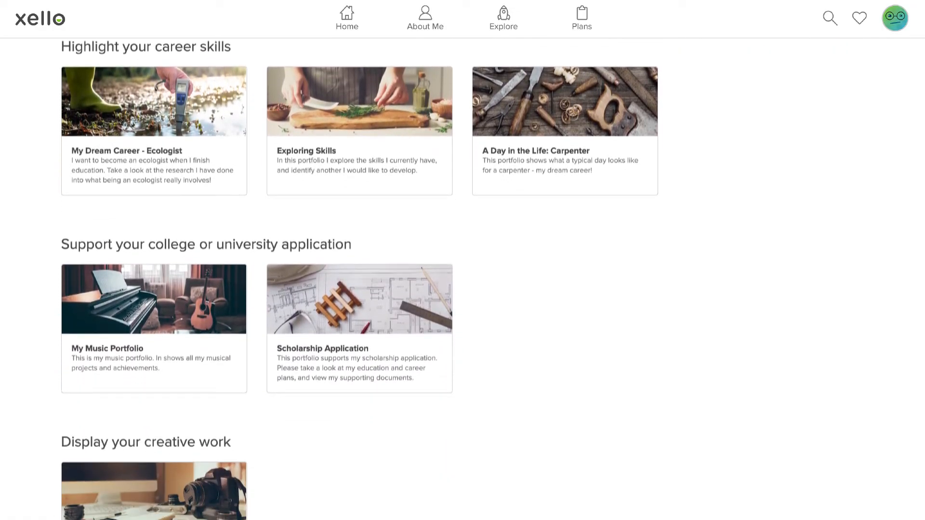
scroll(down, 3)
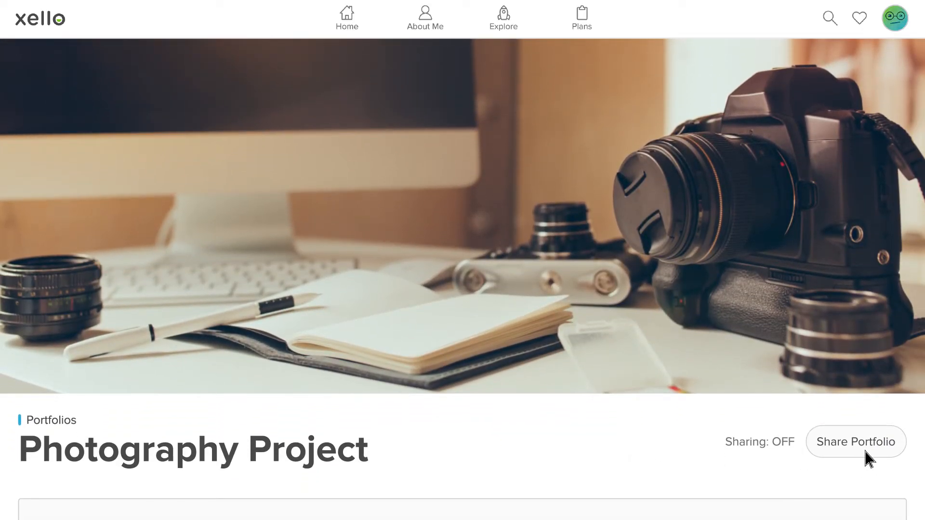
Switch Photography Project sharing to ON, generating a public link, and dismiss the dialog
click(855, 441)
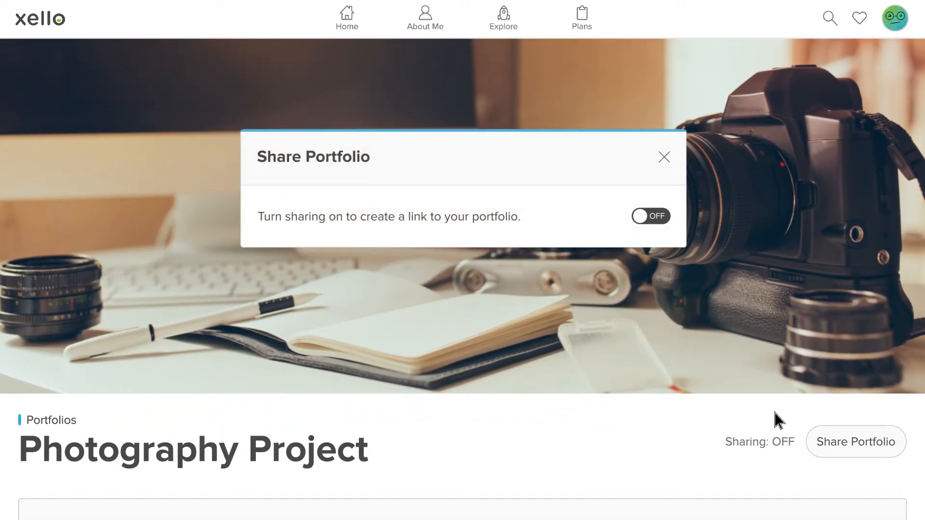
click(649, 216)
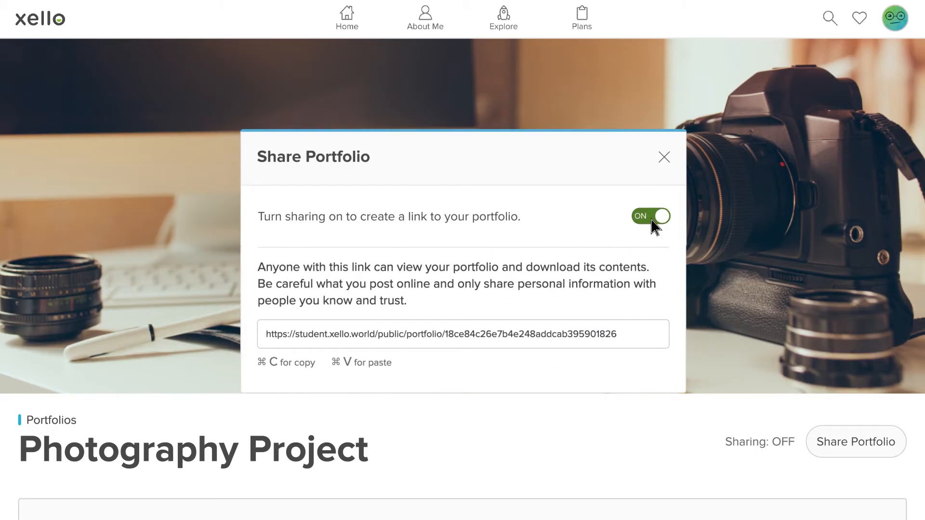
click(663, 157)
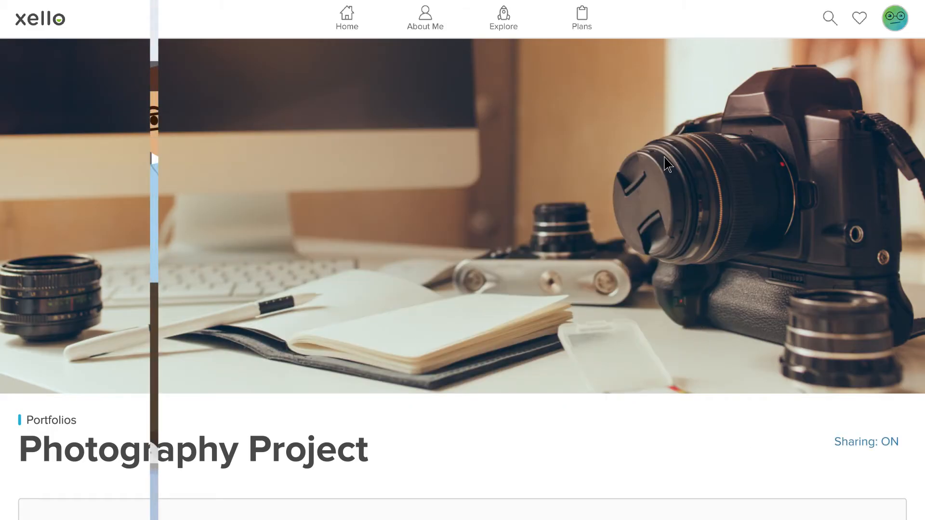